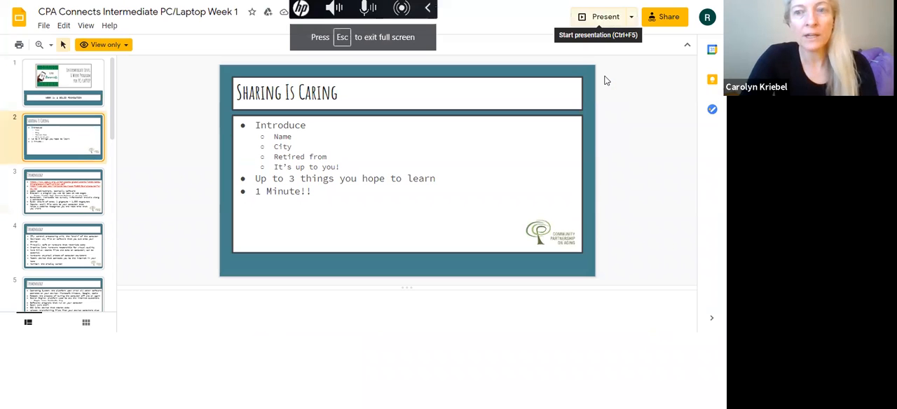
Start presenting the CPA Connects Week 1 deck full-screen from the title slide.
{"action": "left_click", "coordinate": [599, 16]}
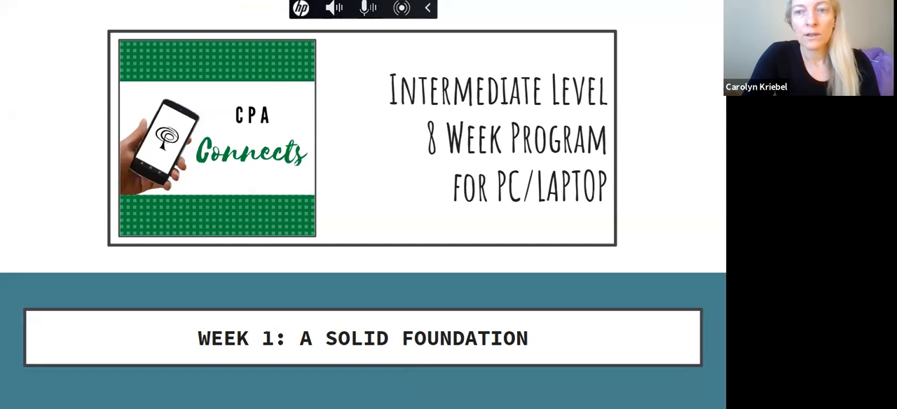
{"action": "mouse_move", "coordinate": [657, 143]}
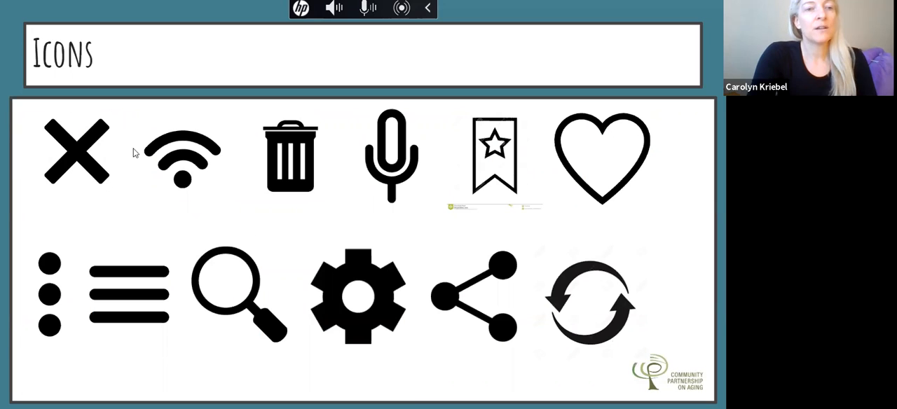
{"action": "mouse_move", "coordinate": [41, 193]}
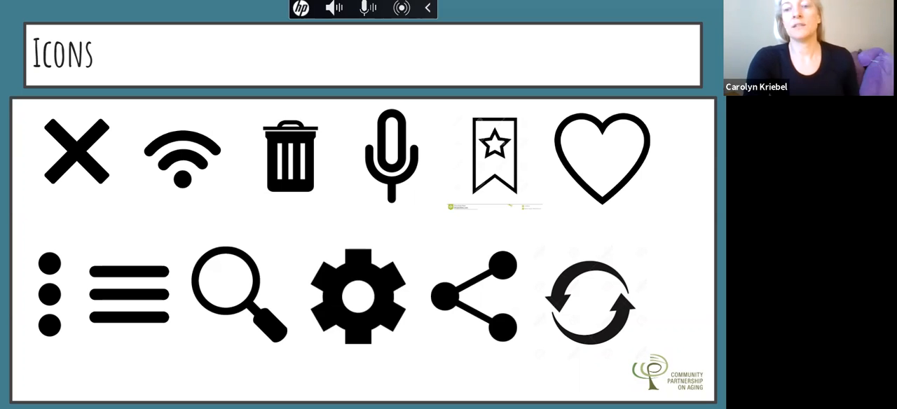
{"action": "mouse_move", "coordinate": [77, 108]}
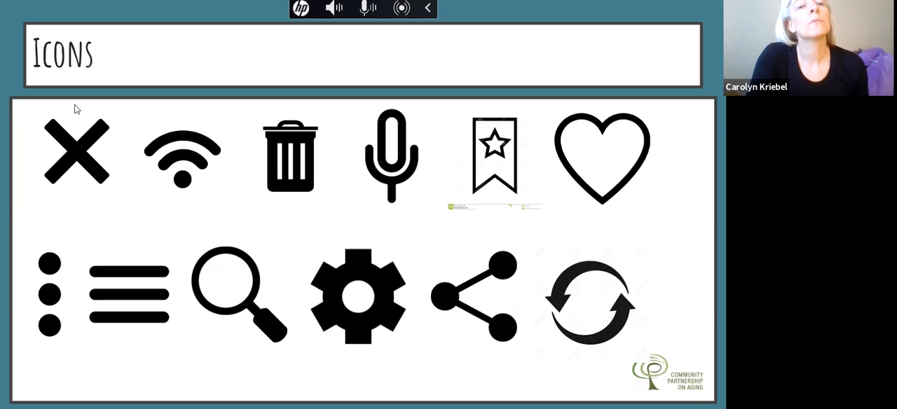
{"action": "mouse_move", "coordinate": [218, 142]}
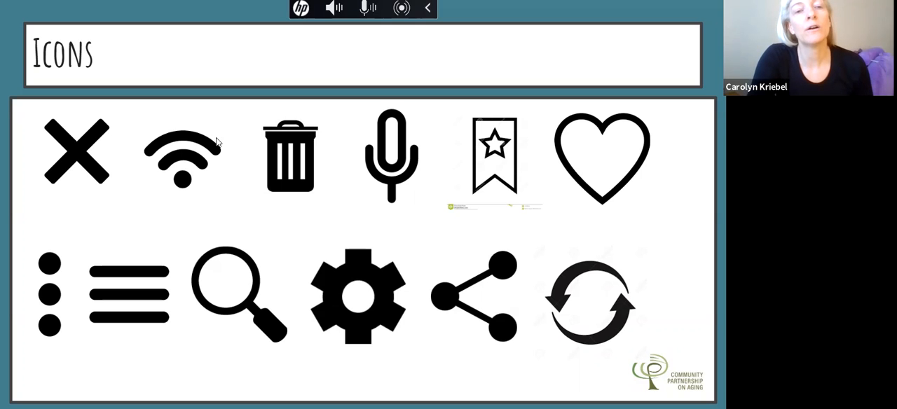
{"action": "mouse_move", "coordinate": [202, 222]}
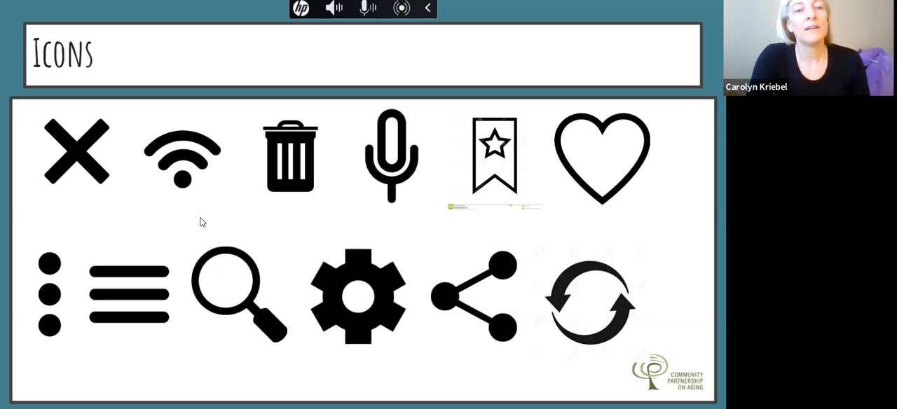
{"action": "mouse_move", "coordinate": [274, 183]}
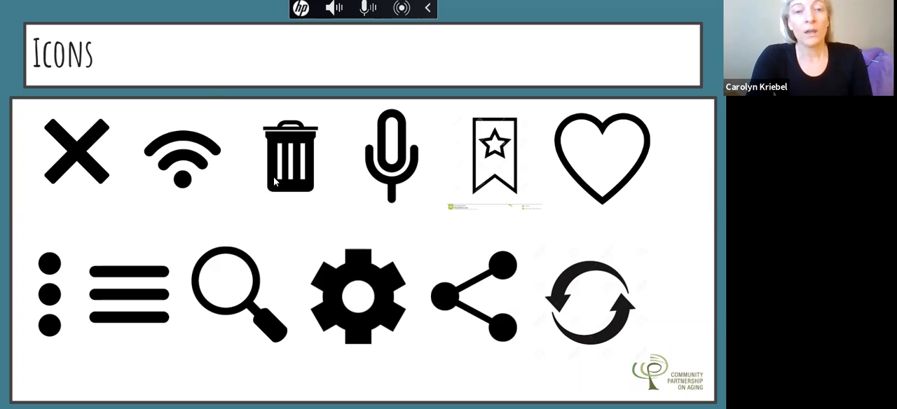
{"action": "mouse_move", "coordinate": [209, 184]}
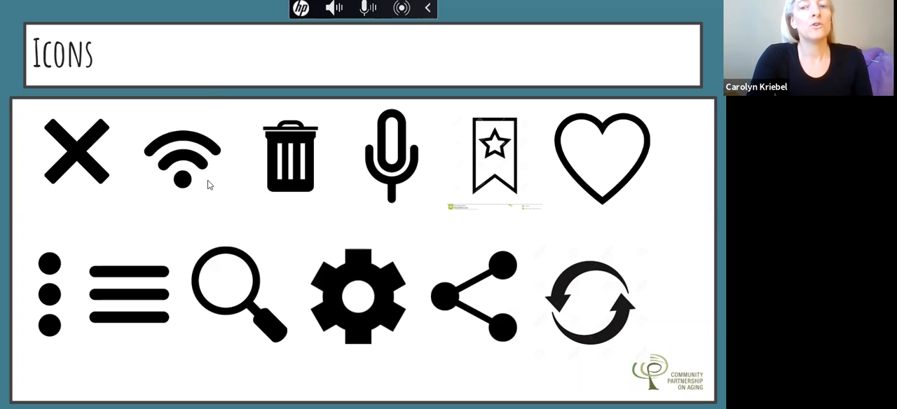
{"action": "mouse_move", "coordinate": [155, 175]}
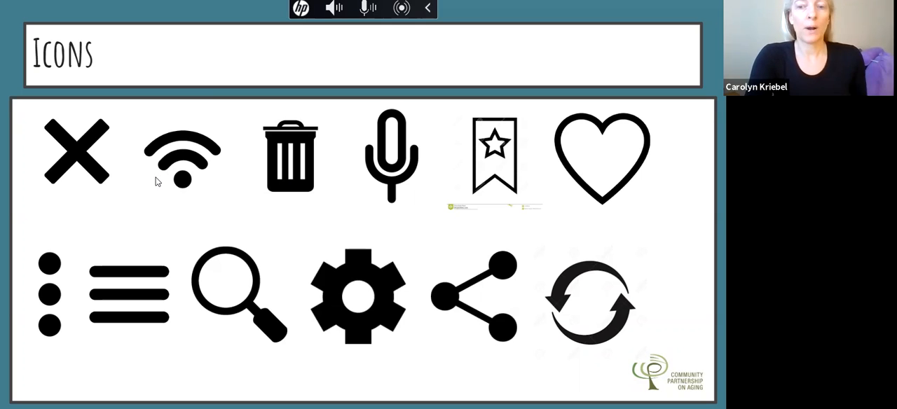
{"action": "mouse_move", "coordinate": [179, 188]}
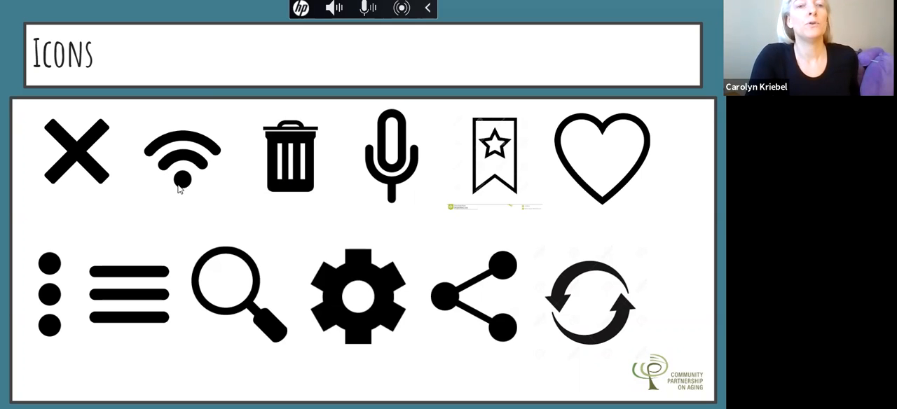
{"action": "mouse_move", "coordinate": [189, 166]}
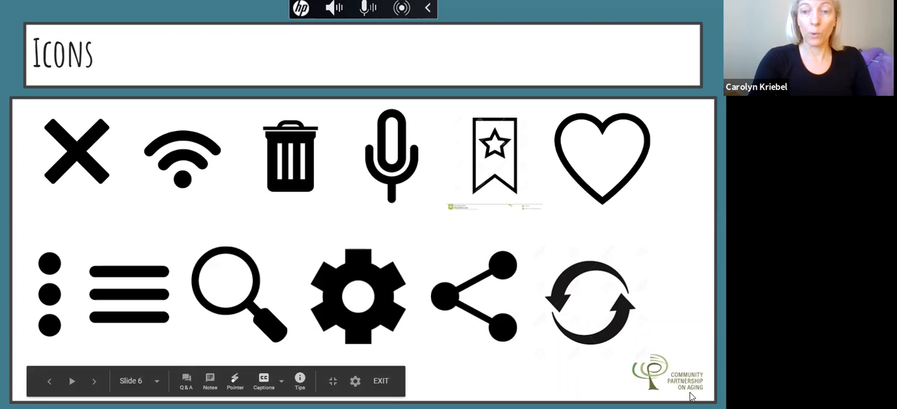
{"action": "mouse_move", "coordinate": [168, 166]}
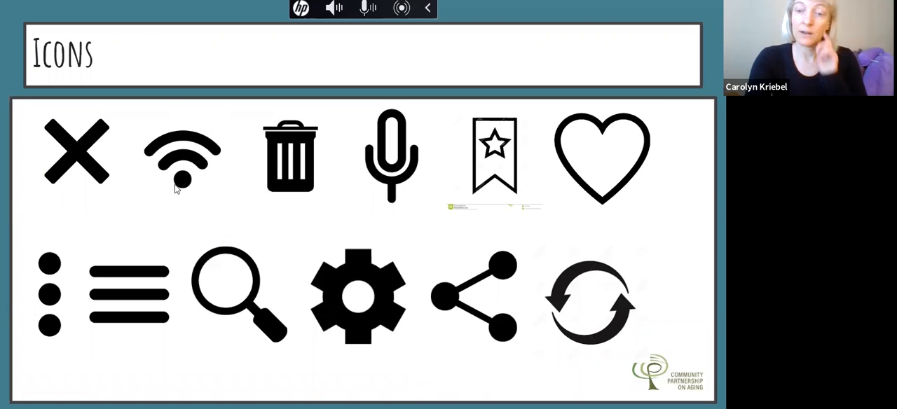
{"action": "mouse_move", "coordinate": [193, 184]}
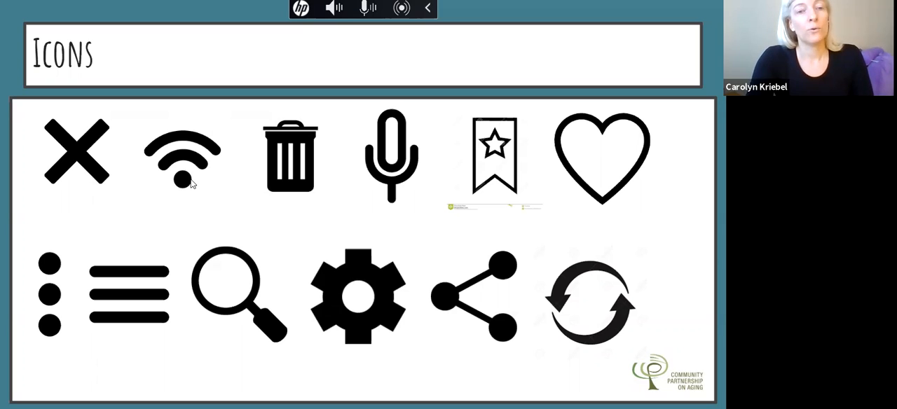
{"action": "mouse_move", "coordinate": [294, 203]}
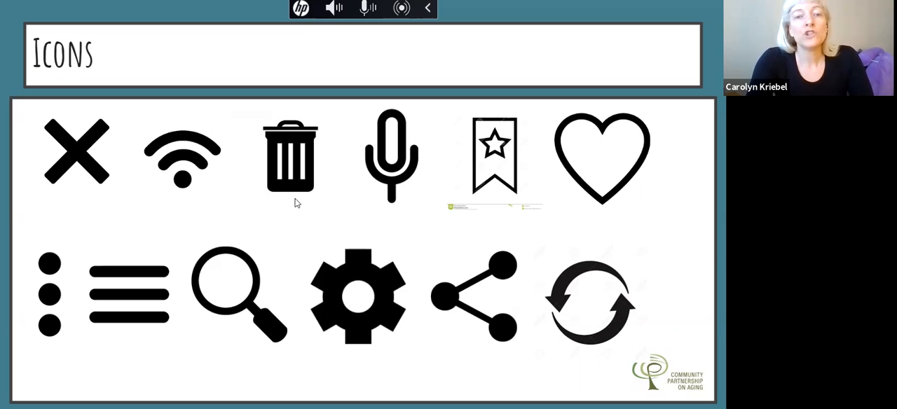
{"action": "mouse_move", "coordinate": [353, 133]}
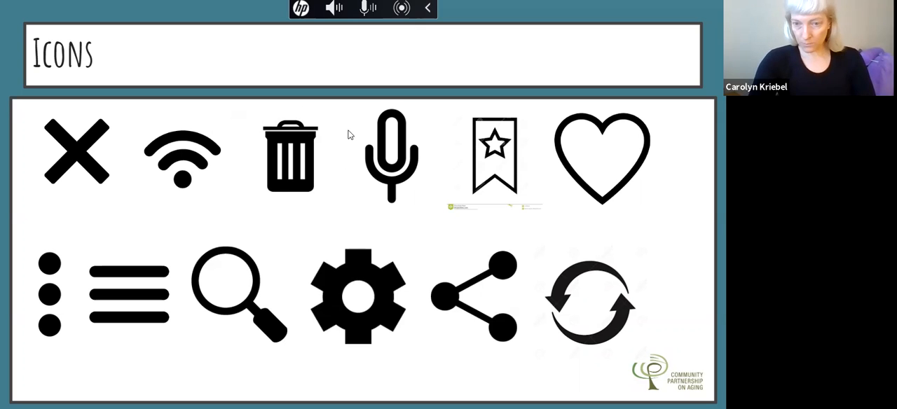
{"action": "mouse_move", "coordinate": [315, 203]}
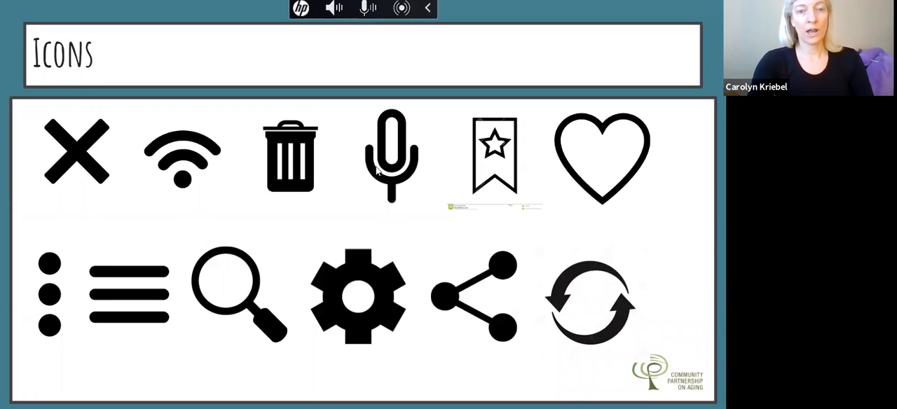
{"action": "mouse_move", "coordinate": [298, 127]}
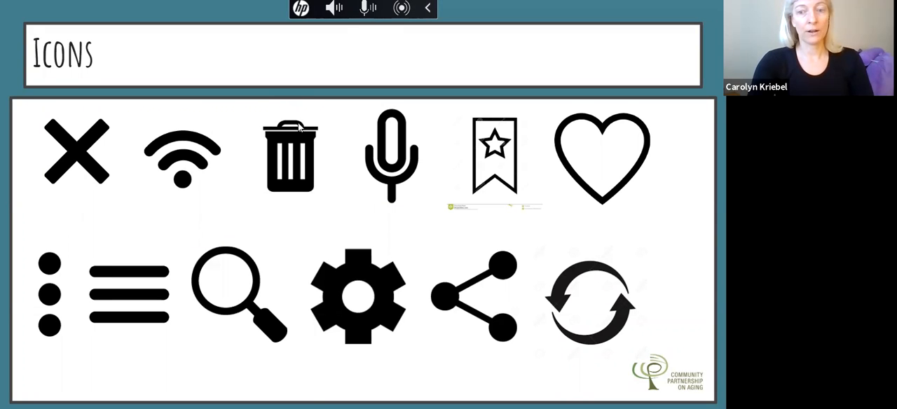
{"action": "mouse_move", "coordinate": [130, 162]}
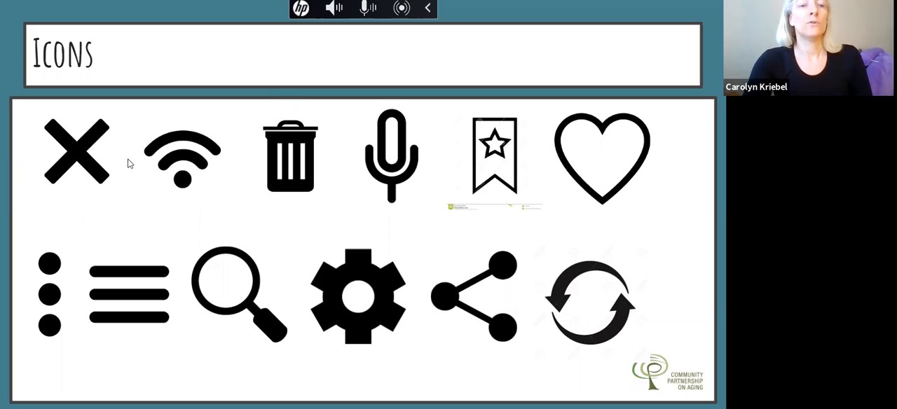
{"action": "mouse_move", "coordinate": [333, 210]}
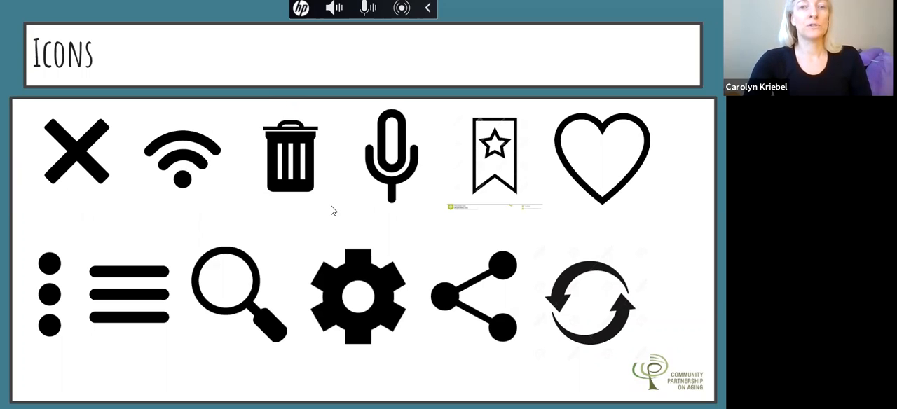
{"action": "mouse_move", "coordinate": [389, 208]}
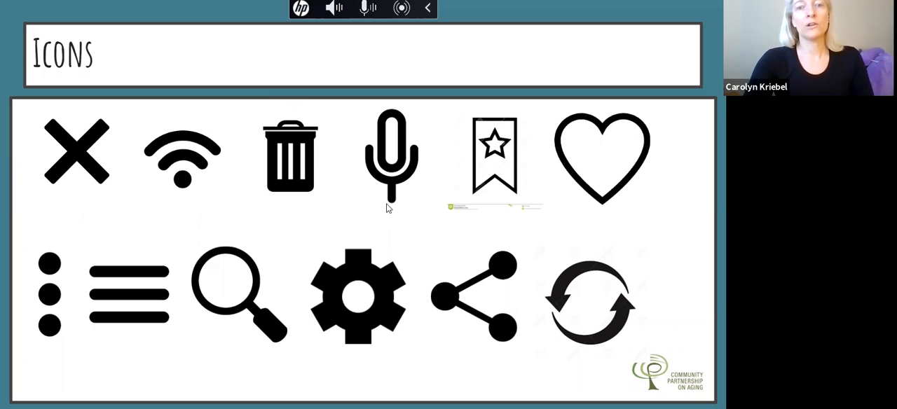
{"action": "mouse_move", "coordinate": [452, 141]}
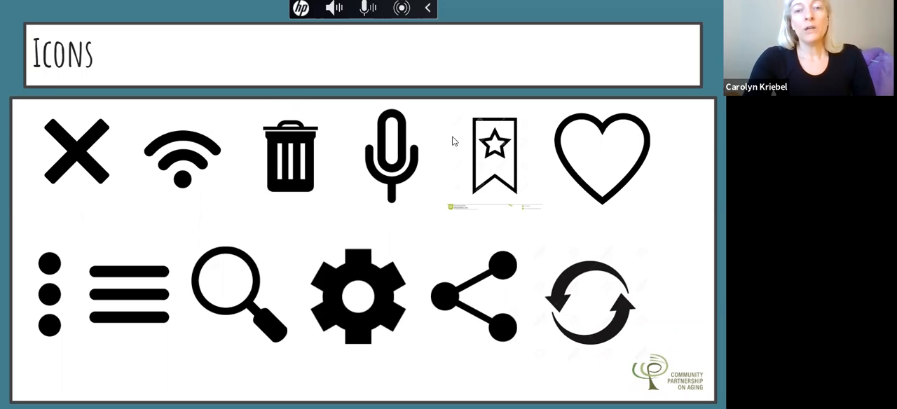
{"action": "mouse_move", "coordinate": [403, 119]}
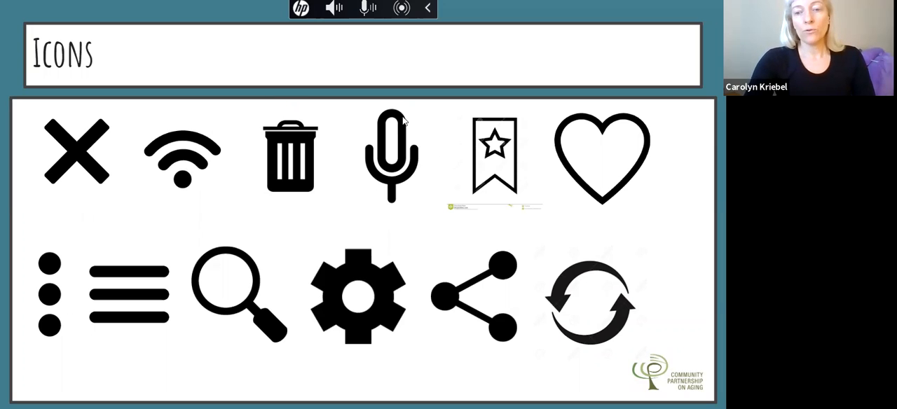
{"action": "mouse_move", "coordinate": [411, 202]}
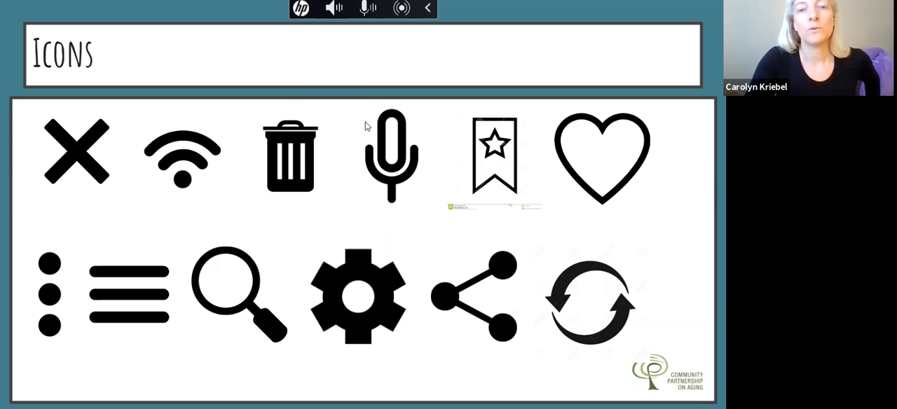
{"action": "mouse_move", "coordinate": [417, 209]}
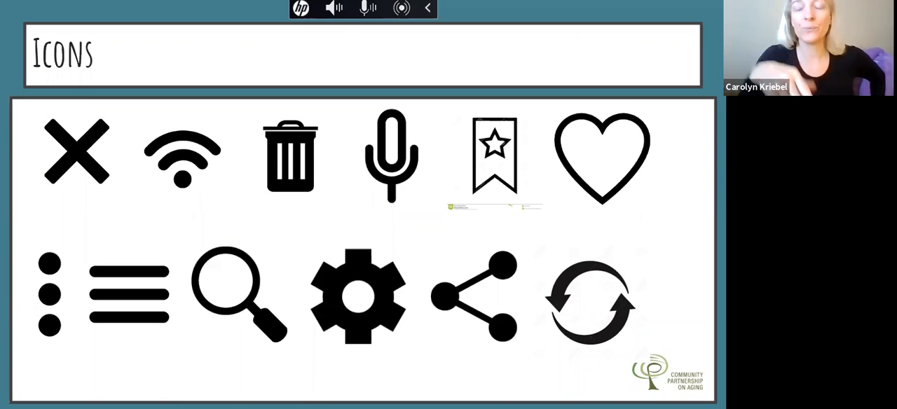
{"action": "mouse_move", "coordinate": [543, 162]}
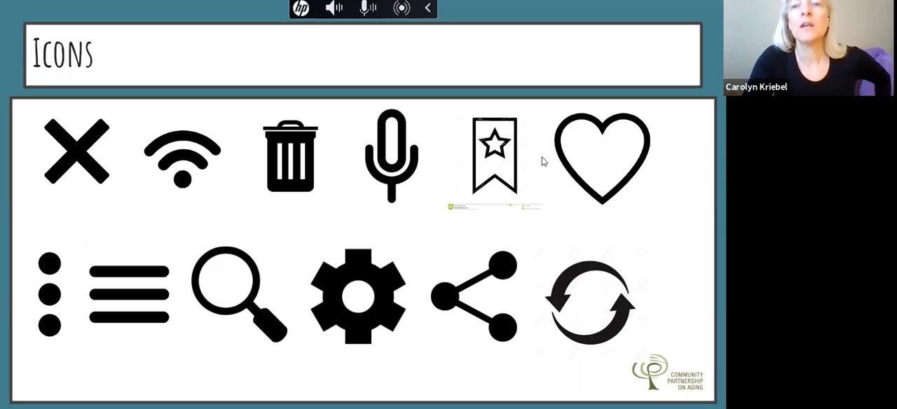
{"action": "mouse_move", "coordinate": [491, 147]}
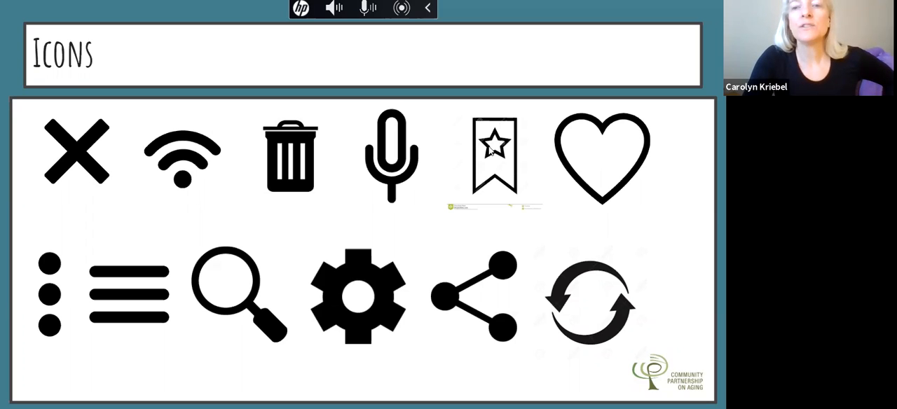
{"action": "mouse_move", "coordinate": [551, 154]}
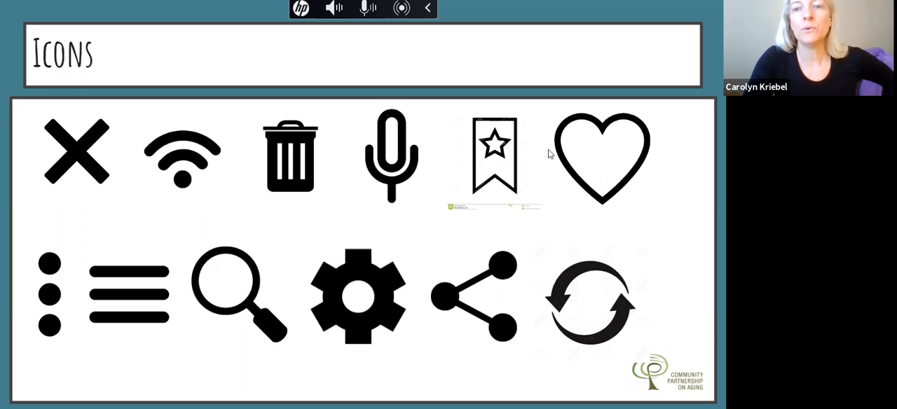
{"action": "mouse_move", "coordinate": [491, 158]}
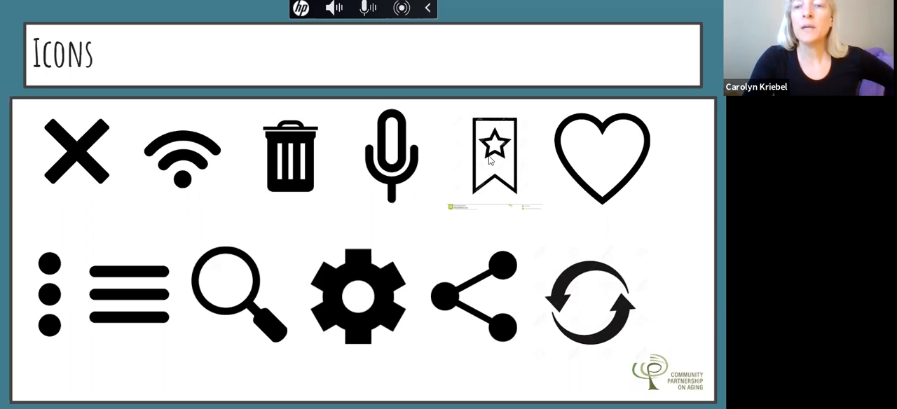
{"action": "mouse_move", "coordinate": [533, 166]}
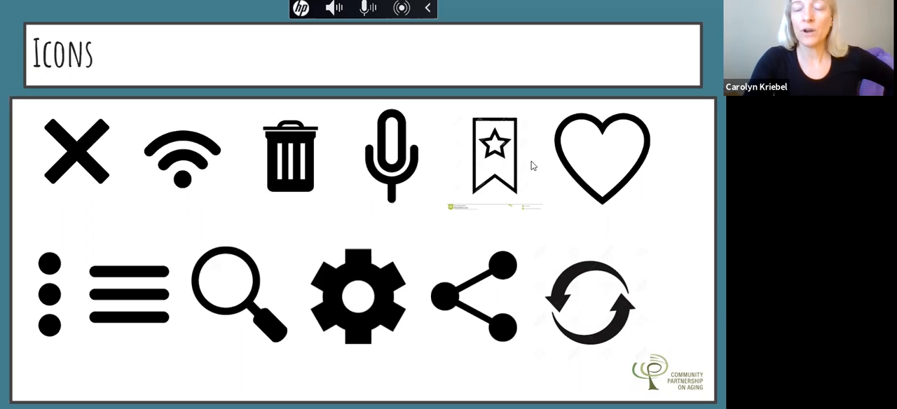
{"action": "mouse_move", "coordinate": [495, 146]}
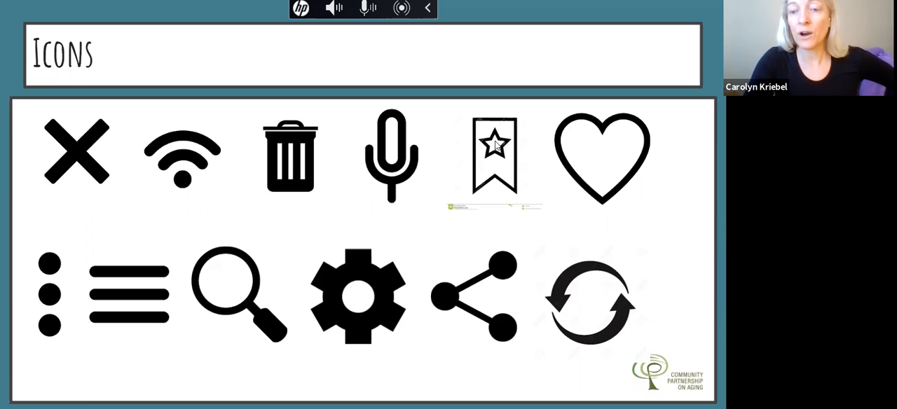
{"action": "mouse_move", "coordinate": [539, 195]}
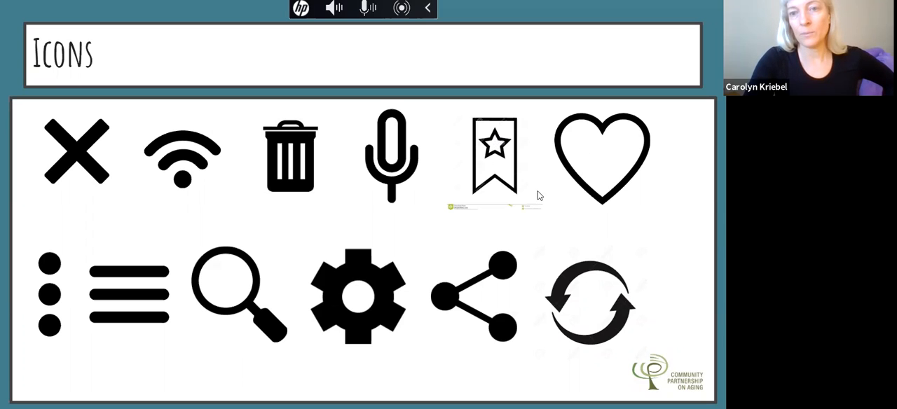
{"action": "mouse_move", "coordinate": [598, 158]}
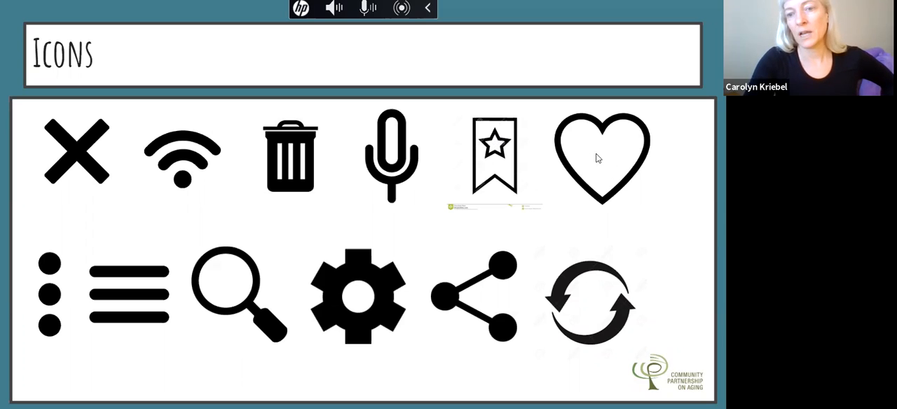
{"action": "mouse_move", "coordinate": [510, 181]}
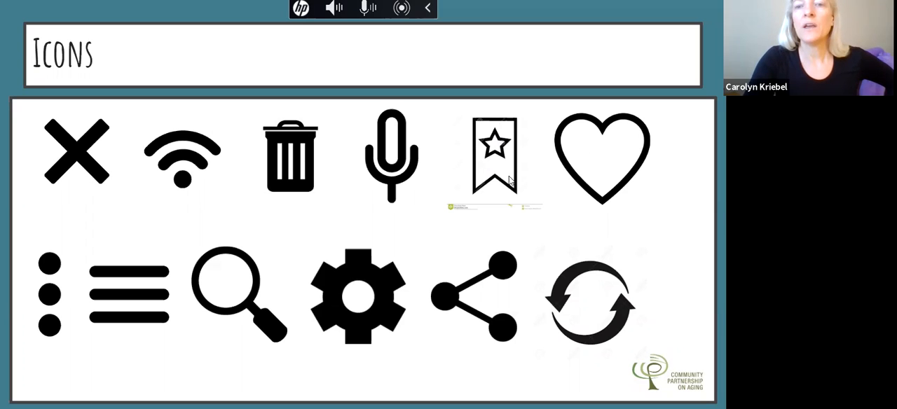
{"action": "mouse_move", "coordinate": [580, 162]}
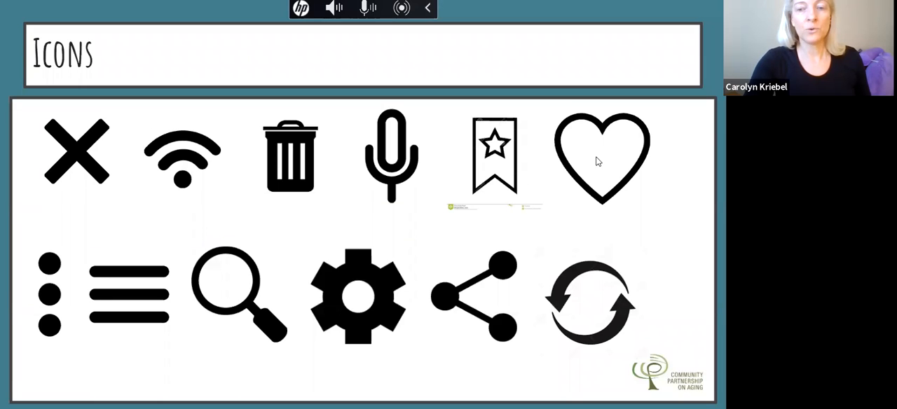
{"action": "mouse_move", "coordinate": [676, 159]}
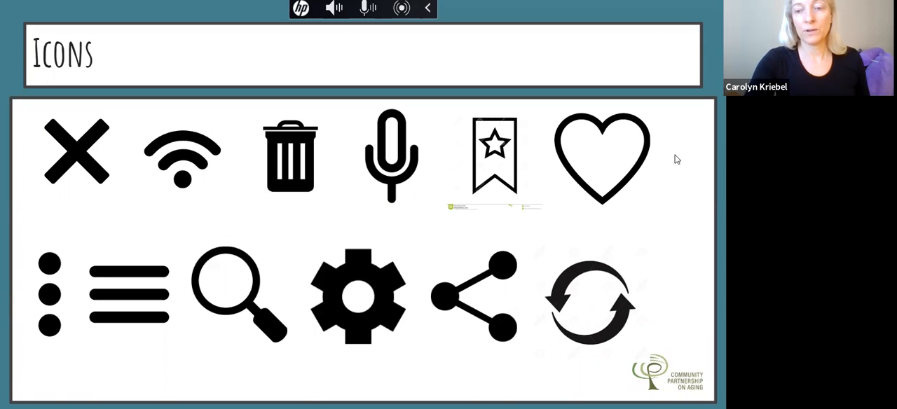
{"action": "mouse_move", "coordinate": [501, 144]}
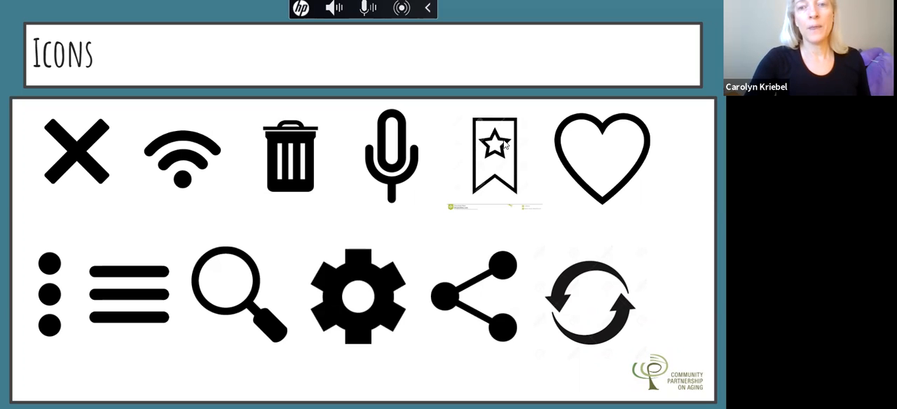
{"action": "mouse_move", "coordinate": [499, 145]}
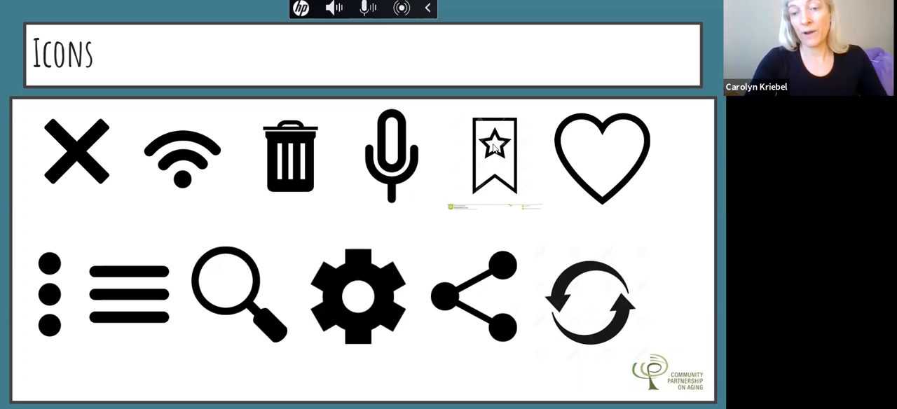
{"action": "mouse_move", "coordinate": [609, 145]}
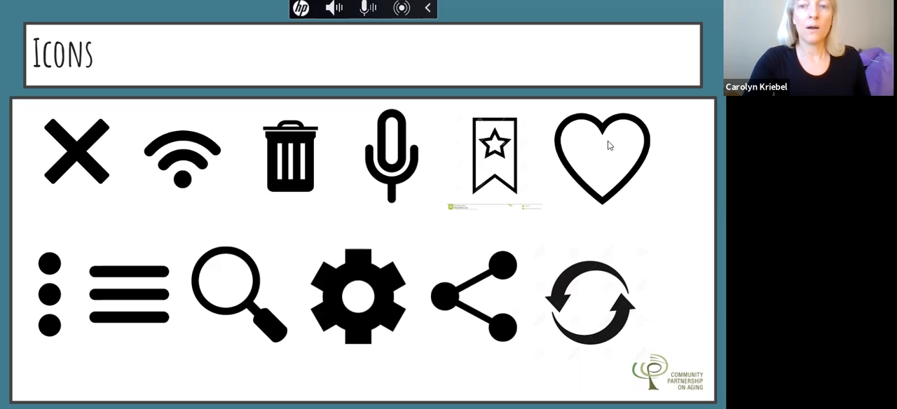
{"action": "mouse_move", "coordinate": [538, 172]}
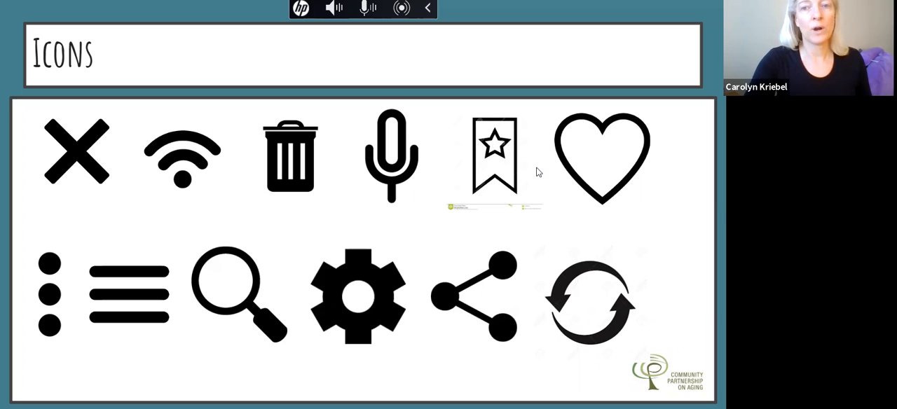
{"action": "mouse_move", "coordinate": [615, 161]}
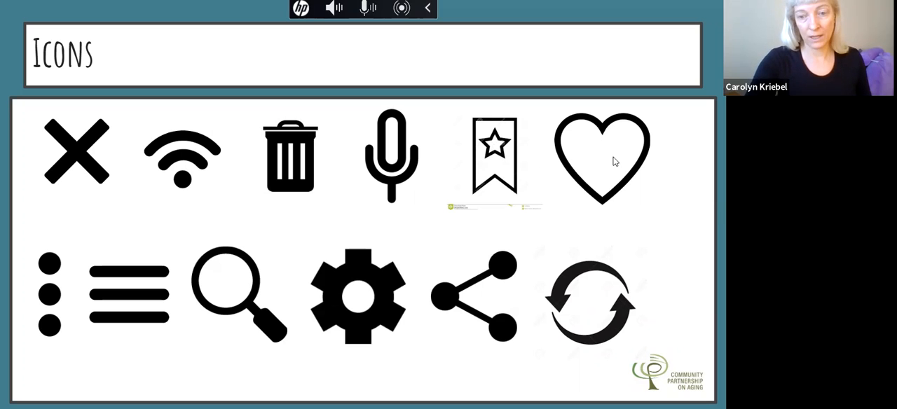
{"action": "mouse_move", "coordinate": [30, 235]}
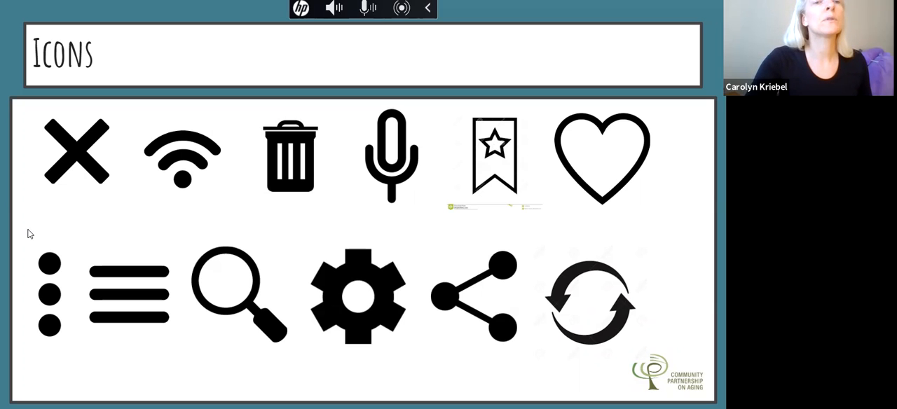
{"action": "mouse_move", "coordinate": [53, 248]}
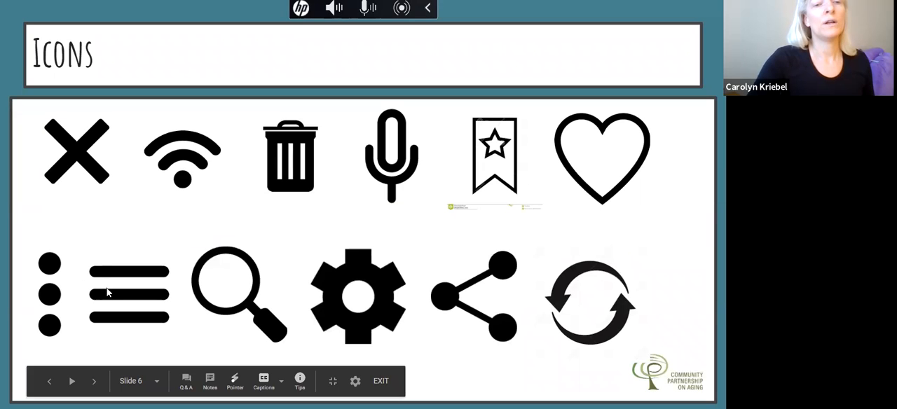
{"action": "mouse_move", "coordinate": [147, 276]}
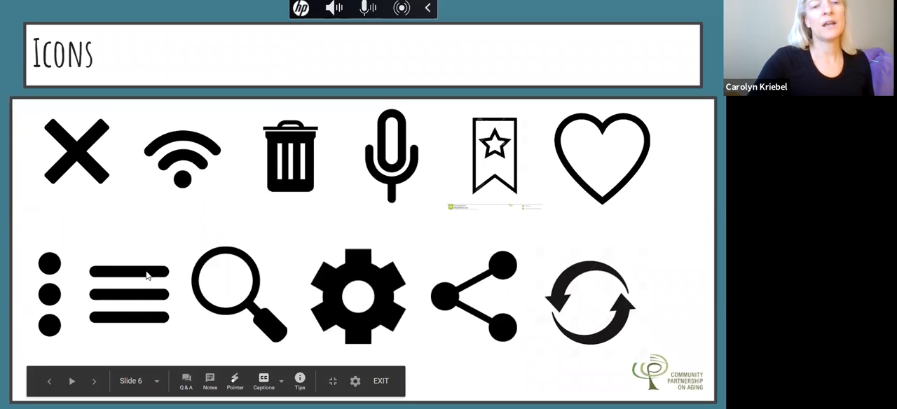
{"action": "mouse_move", "coordinate": [58, 298]}
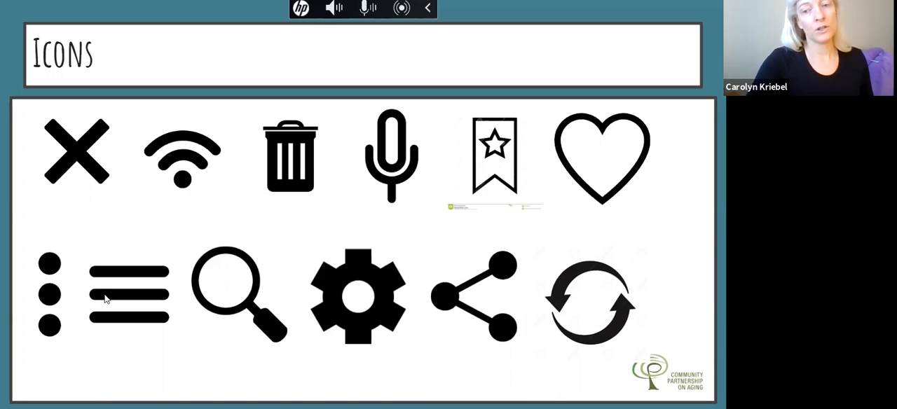
{"action": "mouse_move", "coordinate": [63, 307]}
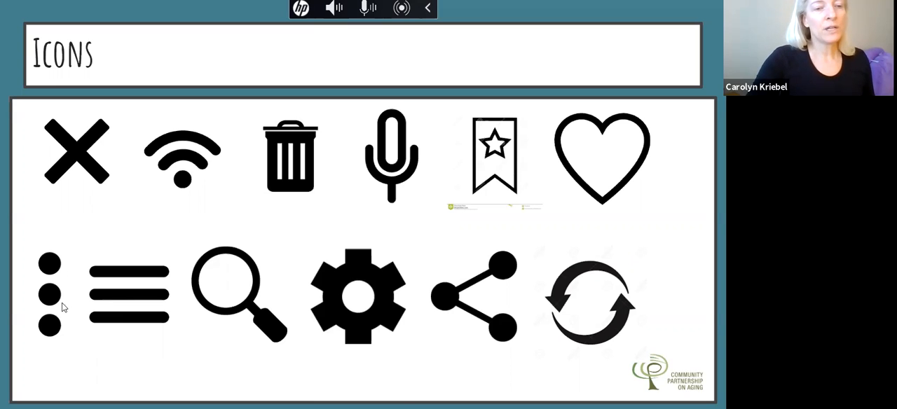
{"action": "mouse_move", "coordinate": [63, 302]}
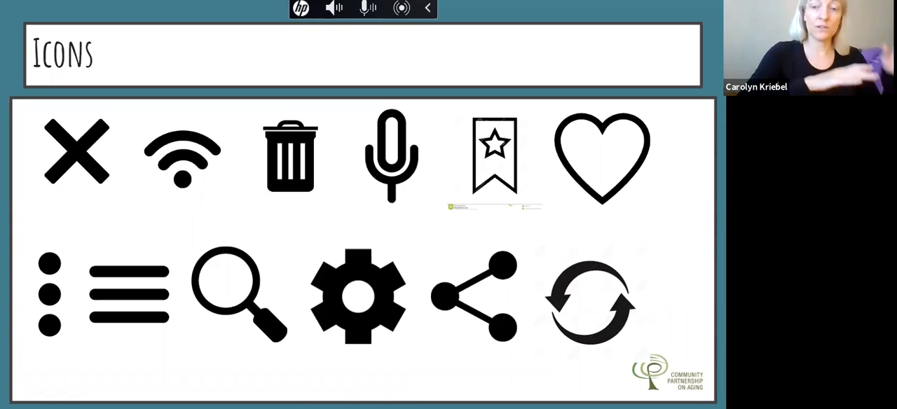
{"action": "mouse_move", "coordinate": [128, 283]}
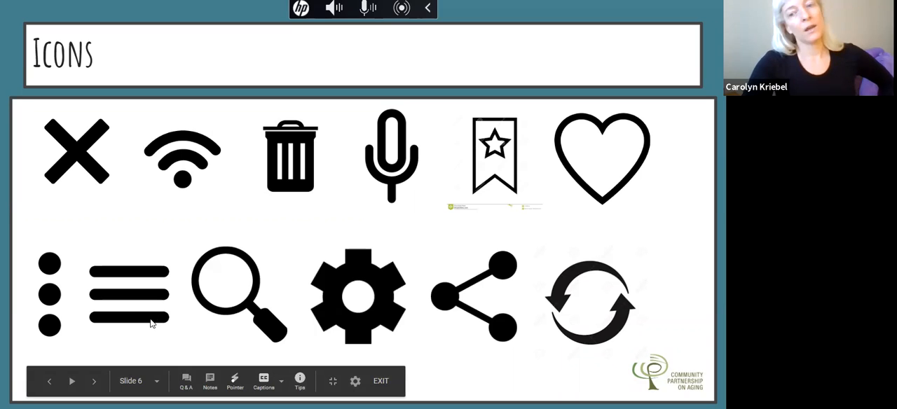
{"action": "mouse_move", "coordinate": [156, 248]}
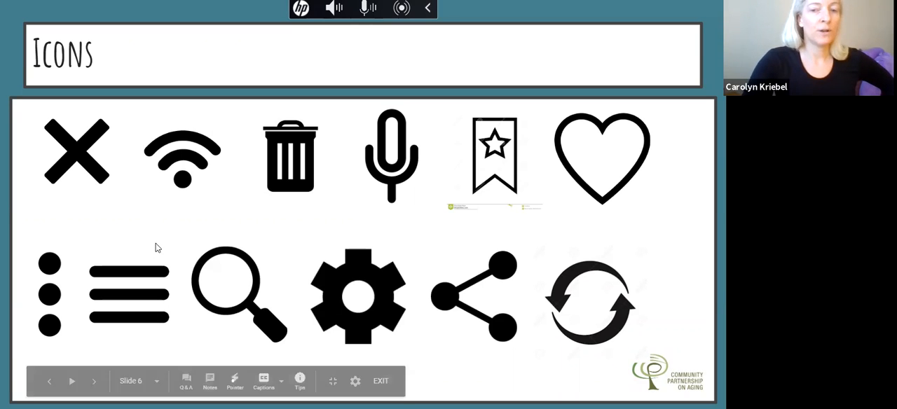
{"action": "mouse_move", "coordinate": [154, 323]}
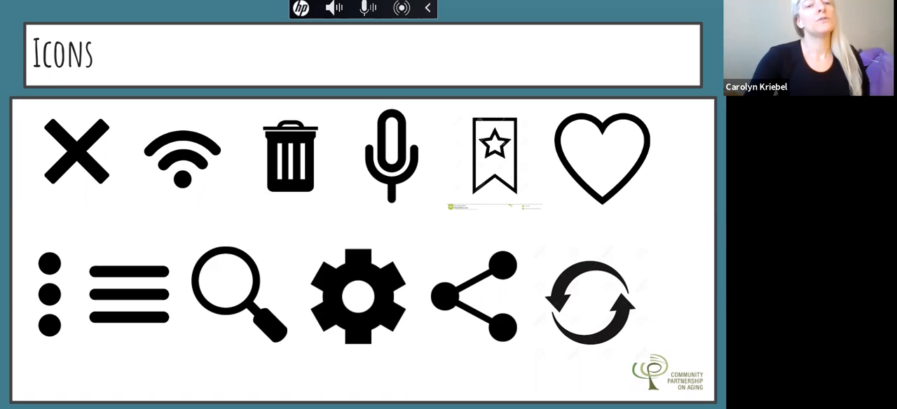
{"action": "mouse_move", "coordinate": [69, 291]}
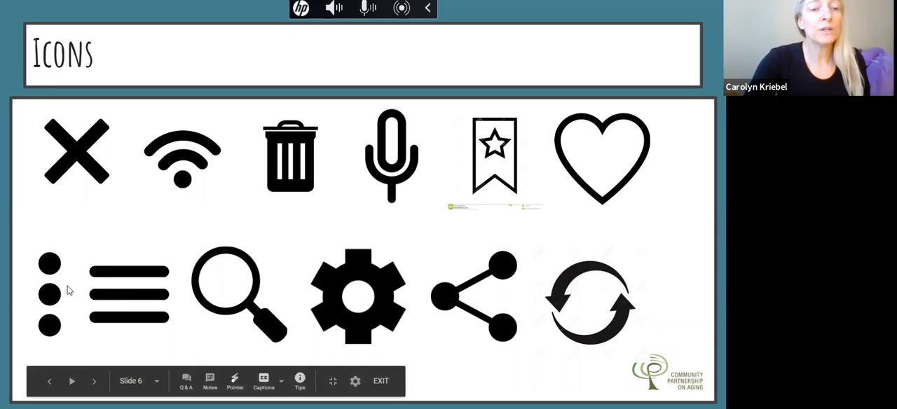
{"action": "mouse_move", "coordinate": [114, 294]}
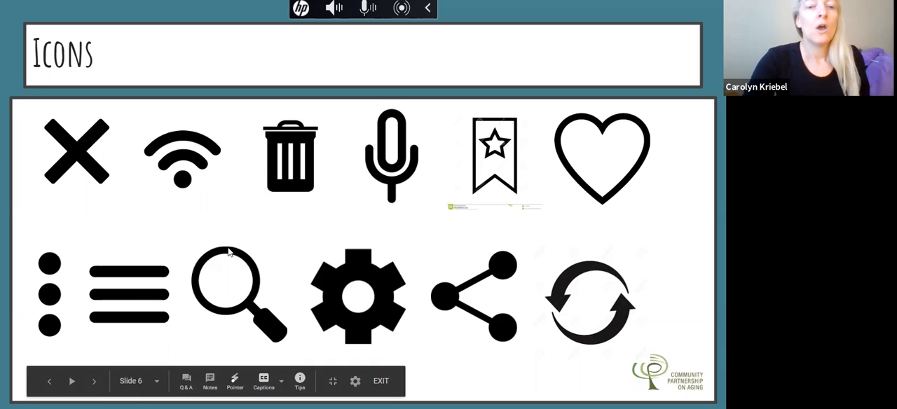
{"action": "mouse_move", "coordinate": [194, 309]}
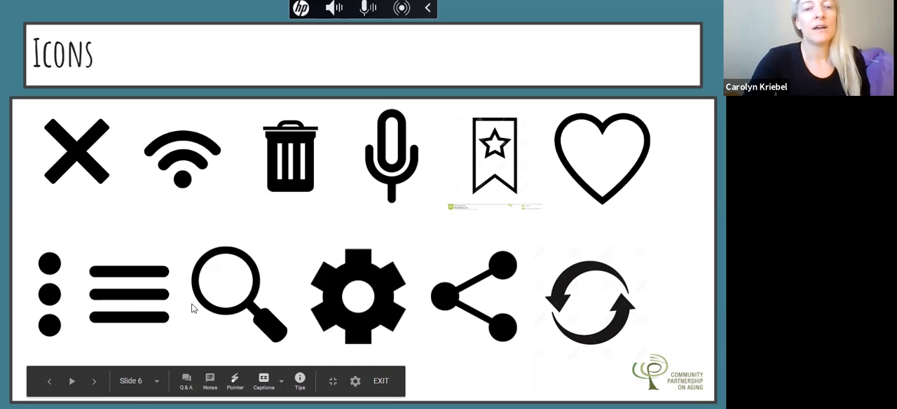
{"action": "mouse_move", "coordinate": [311, 300]}
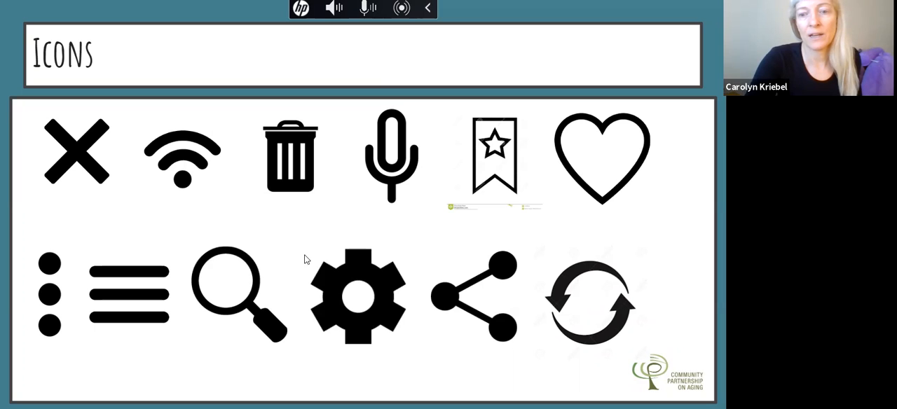
{"action": "mouse_move", "coordinate": [232, 272]}
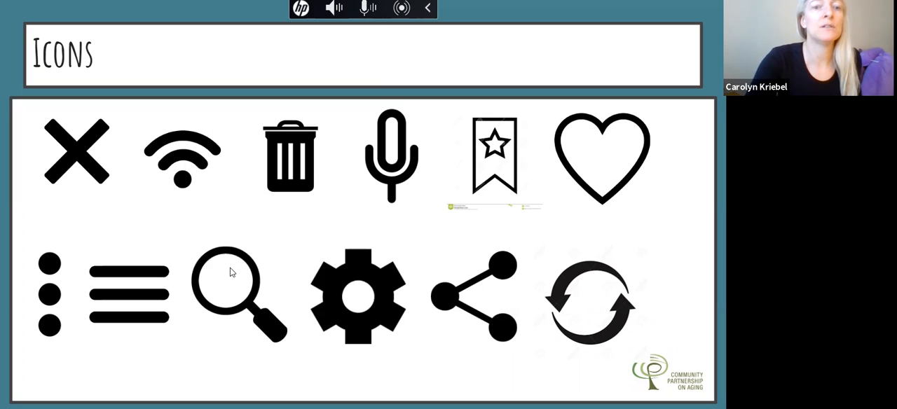
{"action": "mouse_move", "coordinate": [247, 349]}
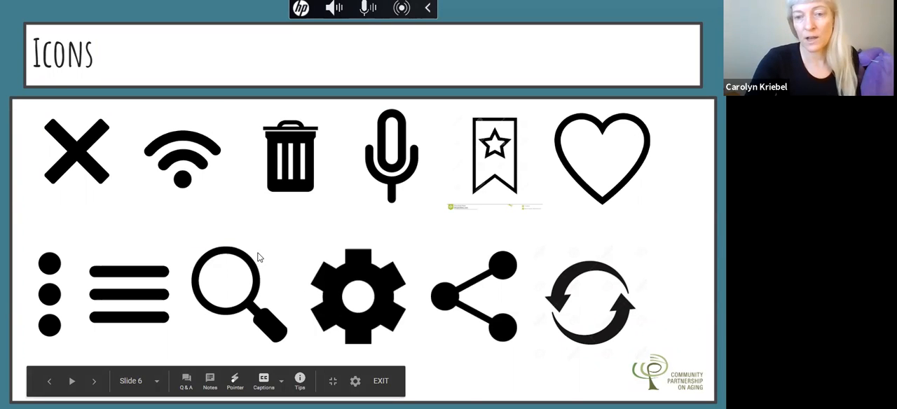
{"action": "mouse_move", "coordinate": [311, 241]}
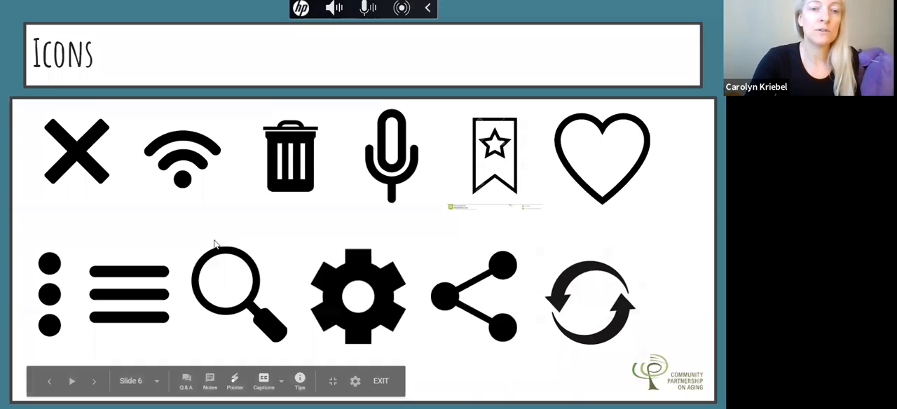
{"action": "mouse_move", "coordinate": [214, 301]}
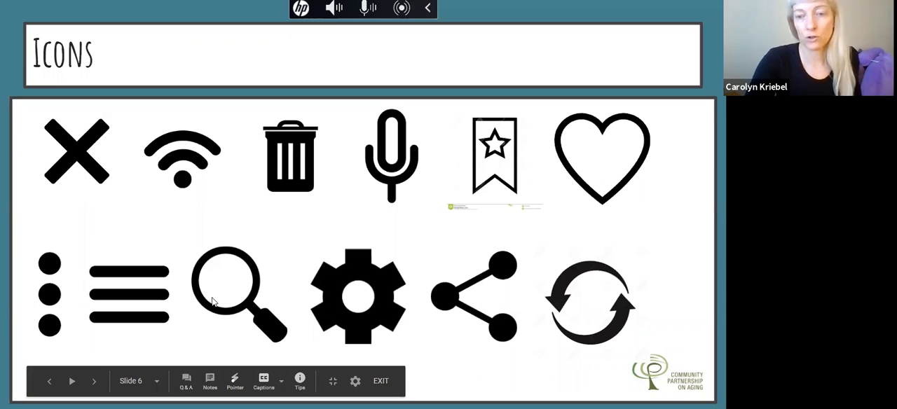
{"action": "mouse_move", "coordinate": [305, 283]}
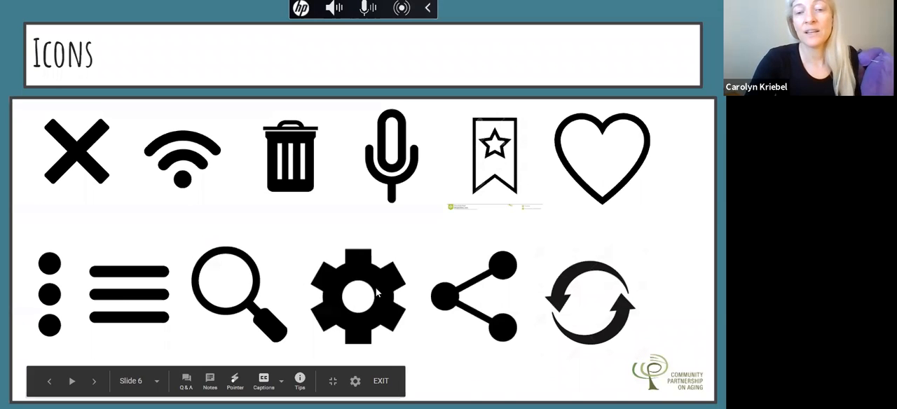
{"action": "mouse_move", "coordinate": [400, 306]}
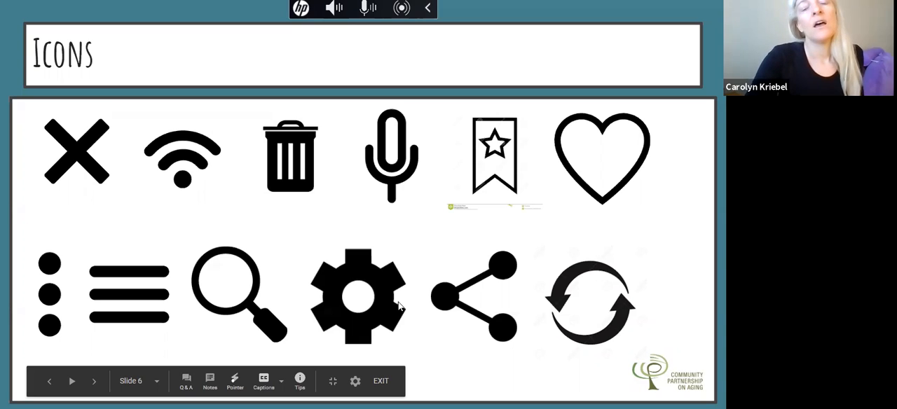
{"action": "mouse_move", "coordinate": [364, 260]}
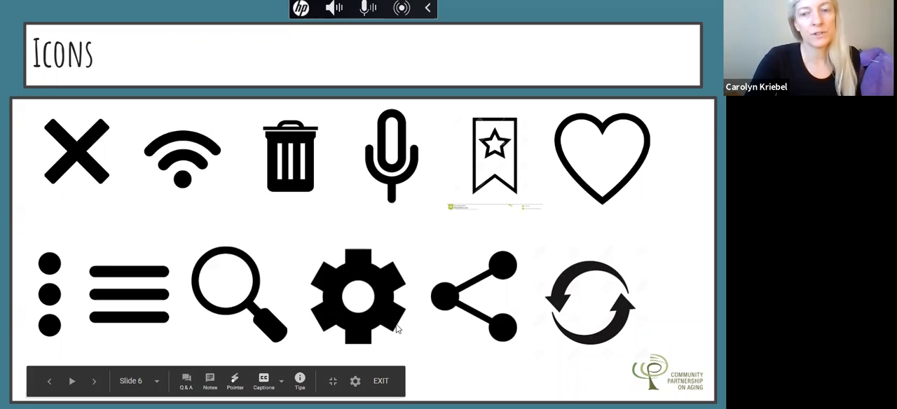
{"action": "mouse_move", "coordinate": [384, 331]}
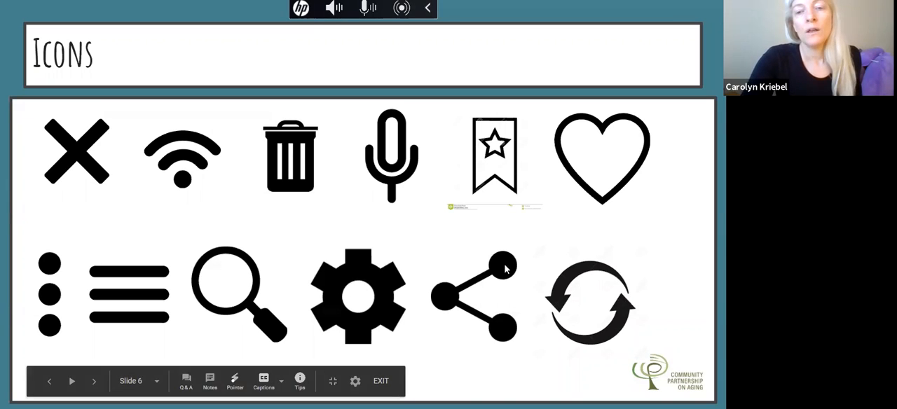
{"action": "mouse_move", "coordinate": [448, 295]}
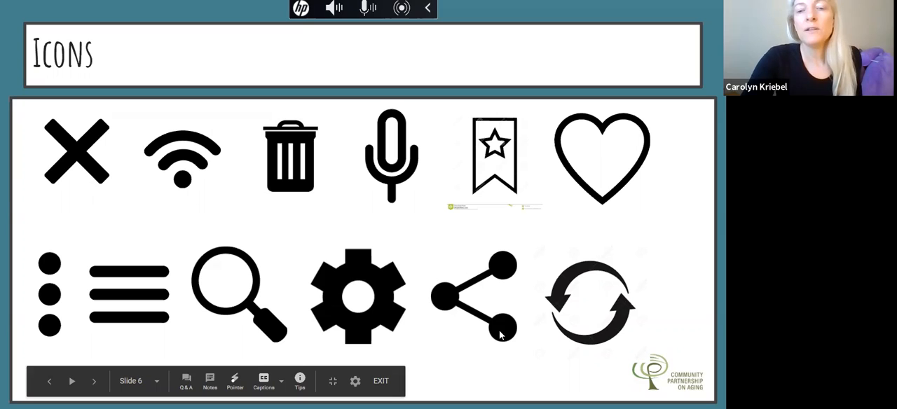
{"action": "mouse_move", "coordinate": [456, 282]}
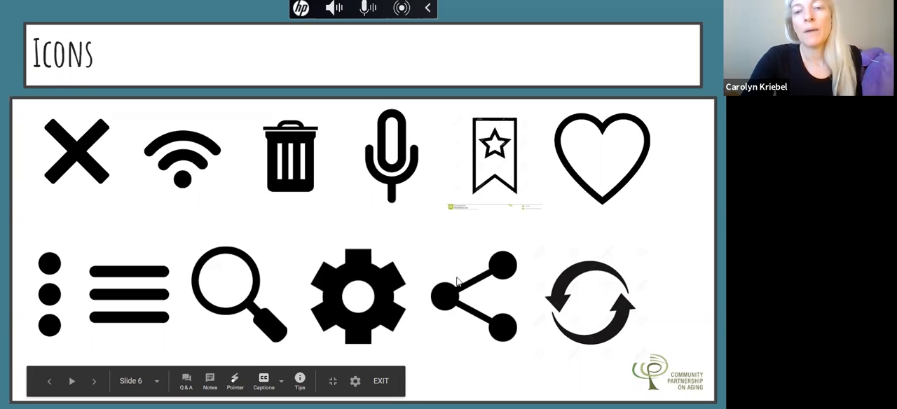
{"action": "mouse_move", "coordinate": [511, 326]}
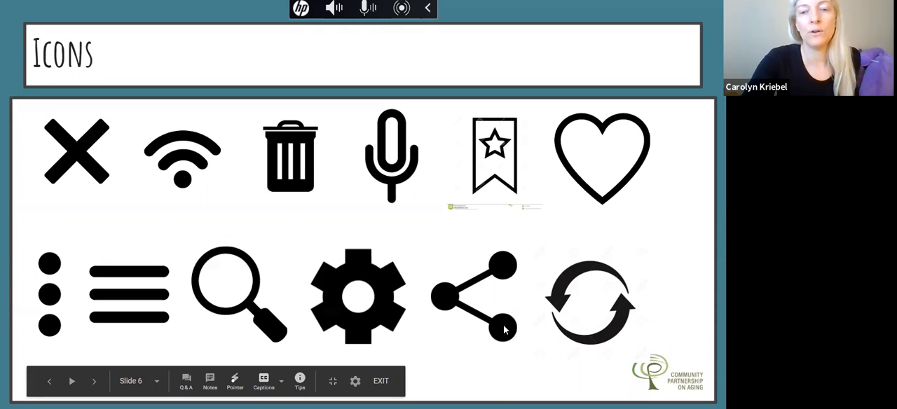
{"action": "mouse_move", "coordinate": [502, 337]}
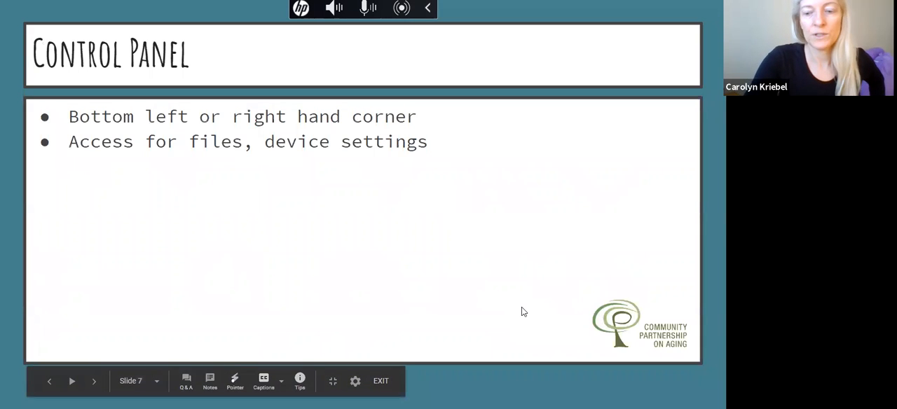
Return the presentation to slide 6, the Icons slide.
{"action": "left_click", "coordinate": [49, 381]}
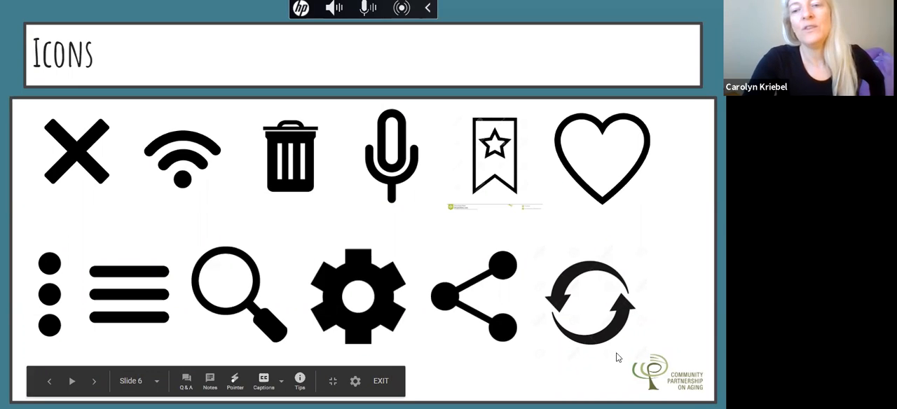
{"action": "mouse_move", "coordinate": [630, 309]}
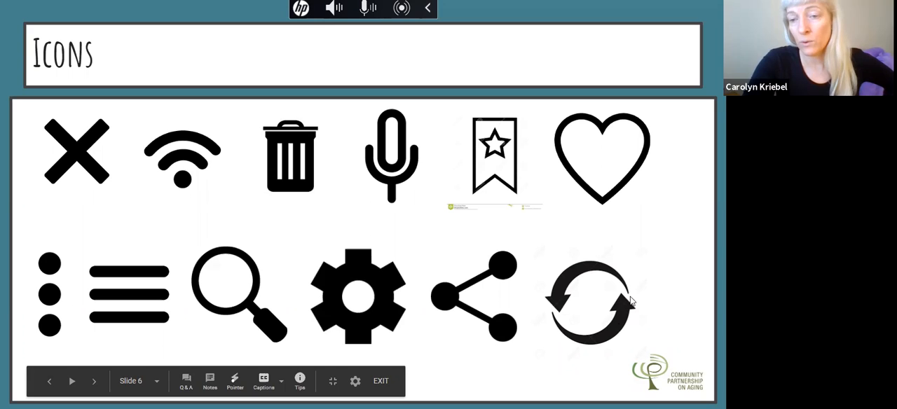
{"action": "mouse_move", "coordinate": [631, 283]}
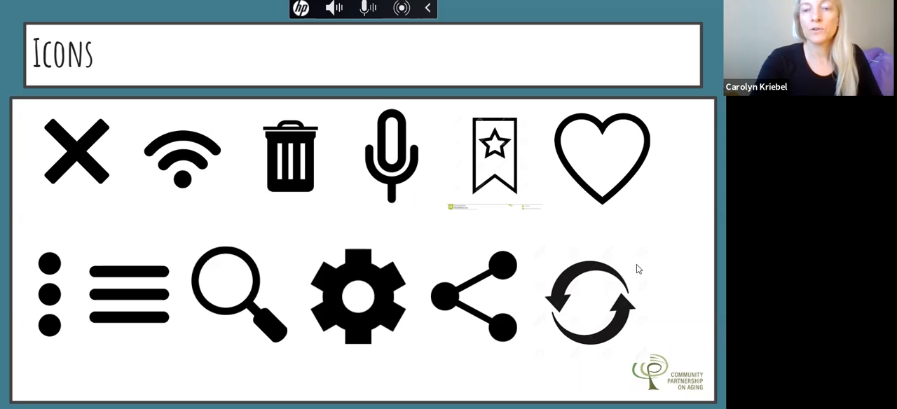
{"action": "mouse_move", "coordinate": [619, 286]}
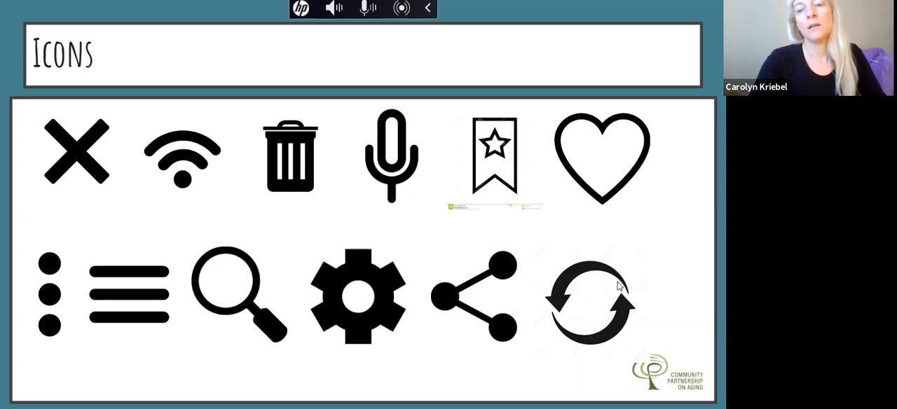
{"action": "mouse_move", "coordinate": [331, 95]}
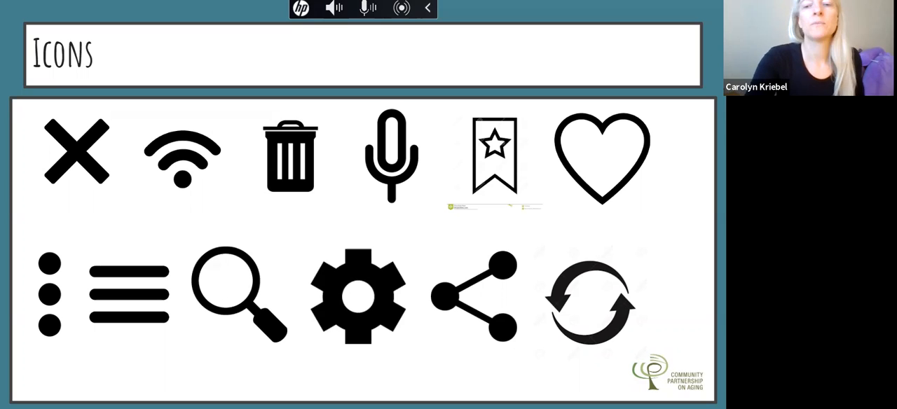
{"action": "mouse_move", "coordinate": [363, 226]}
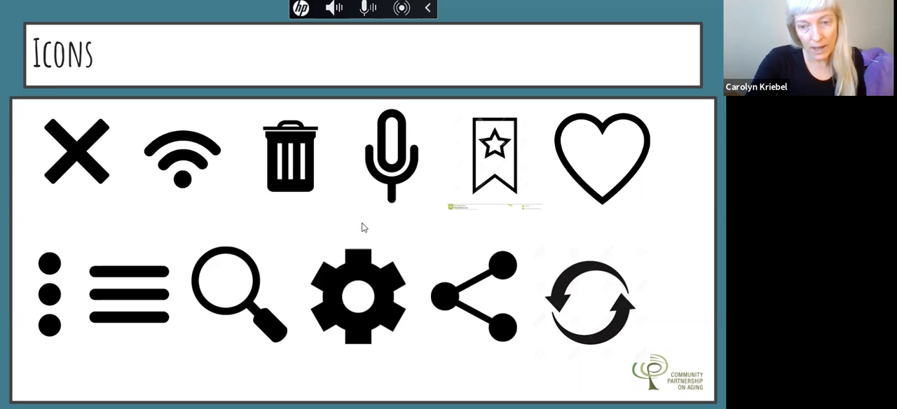
{"action": "mouse_move", "coordinate": [469, 230]}
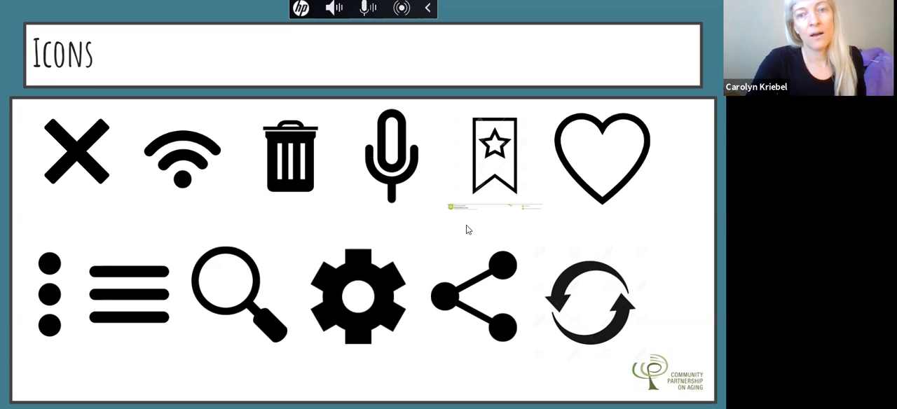
{"action": "mouse_move", "coordinate": [501, 341]}
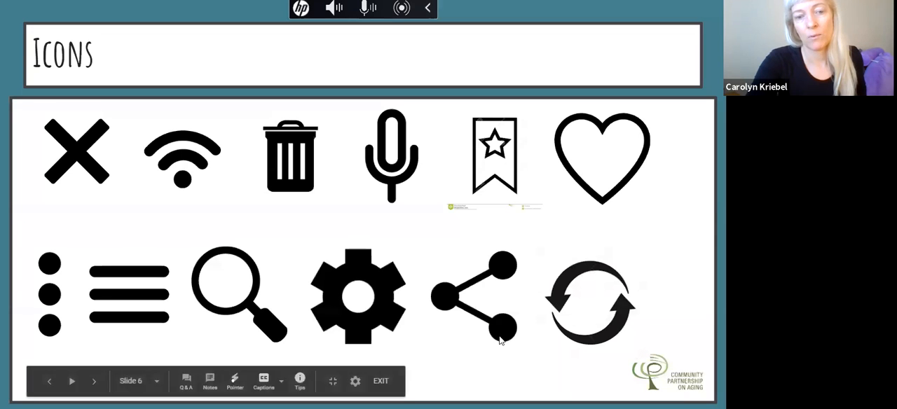
{"action": "mouse_move", "coordinate": [547, 329]}
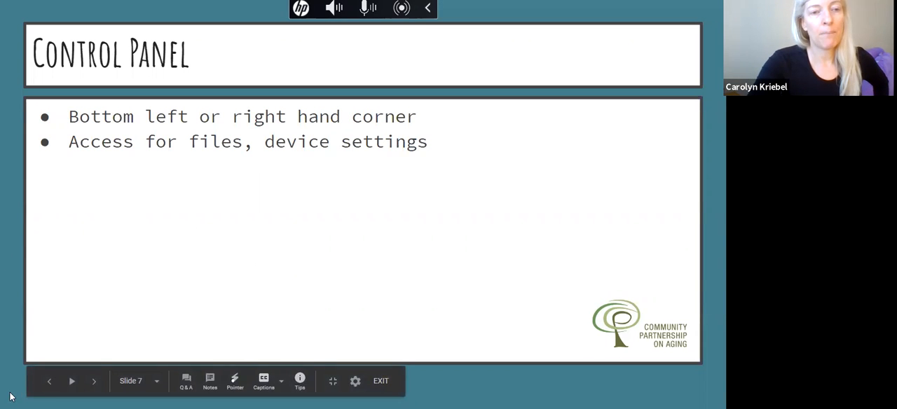
{"action": "mouse_move", "coordinate": [21, 397]}
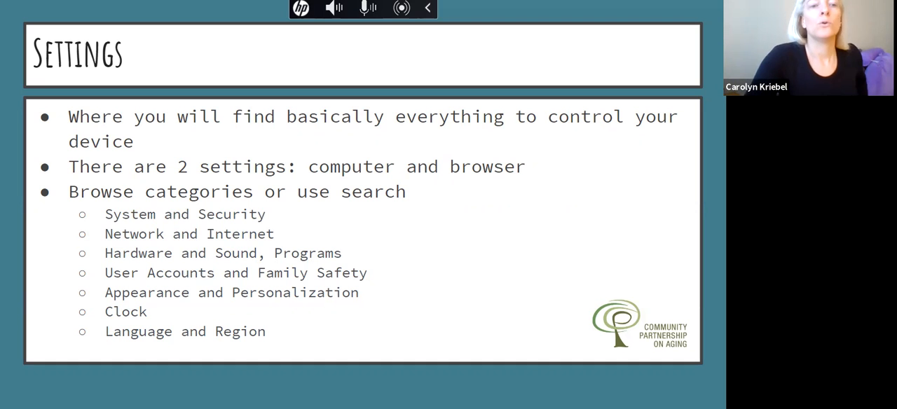
{"action": "mouse_move", "coordinate": [273, 222]}
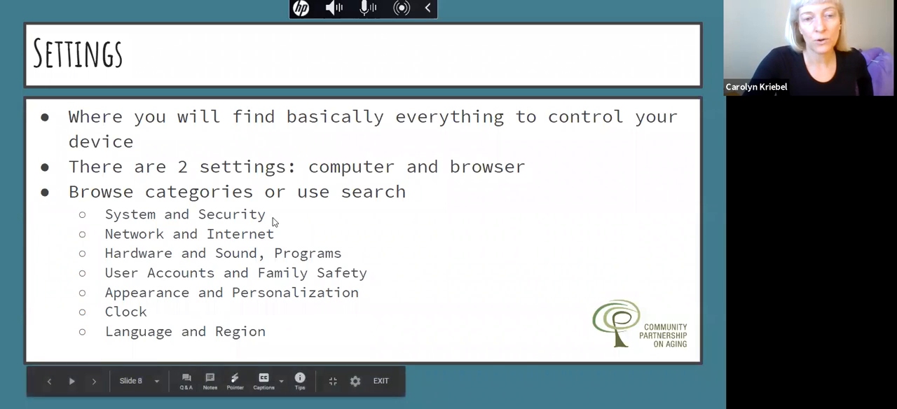
{"action": "mouse_move", "coordinate": [279, 237]}
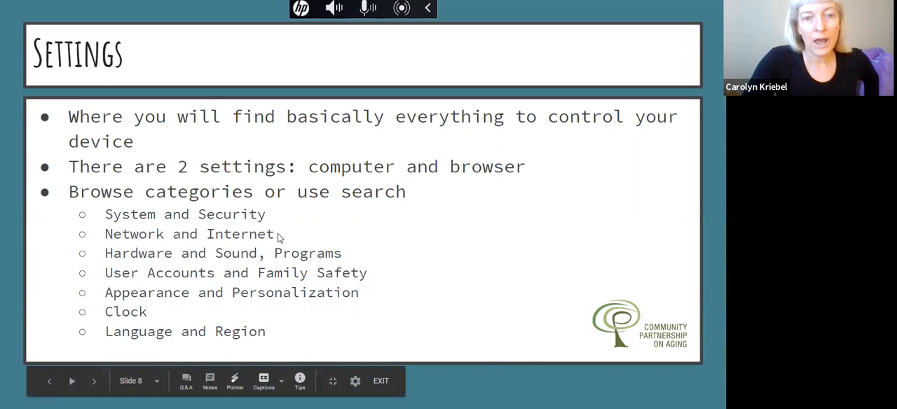
{"action": "mouse_move", "coordinate": [363, 256]}
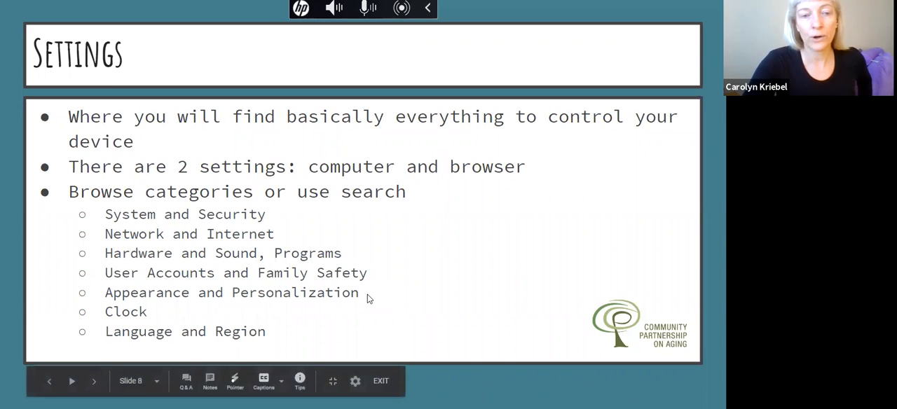
{"action": "mouse_move", "coordinate": [286, 345]}
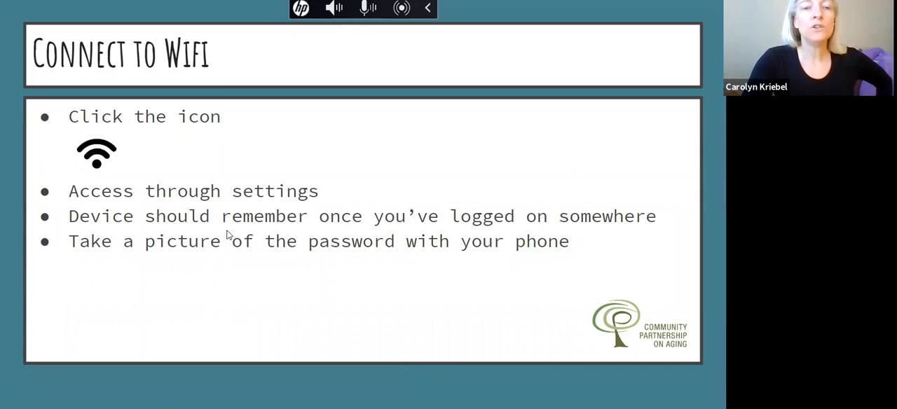
{"action": "mouse_move", "coordinate": [331, 250]}
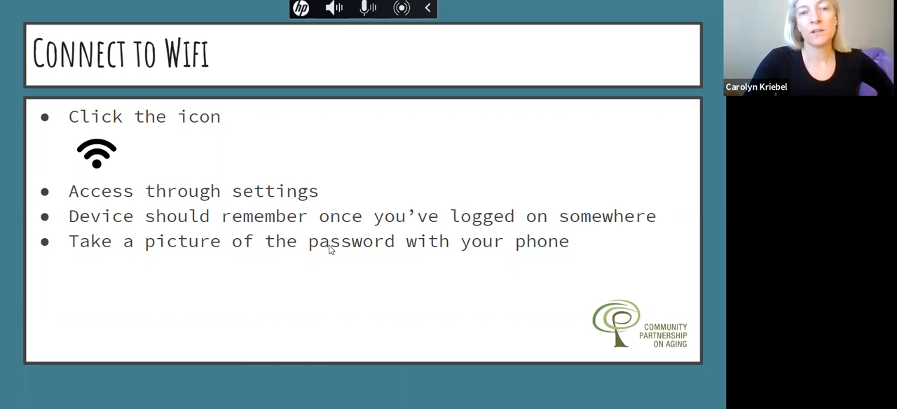
{"action": "mouse_move", "coordinate": [481, 238]}
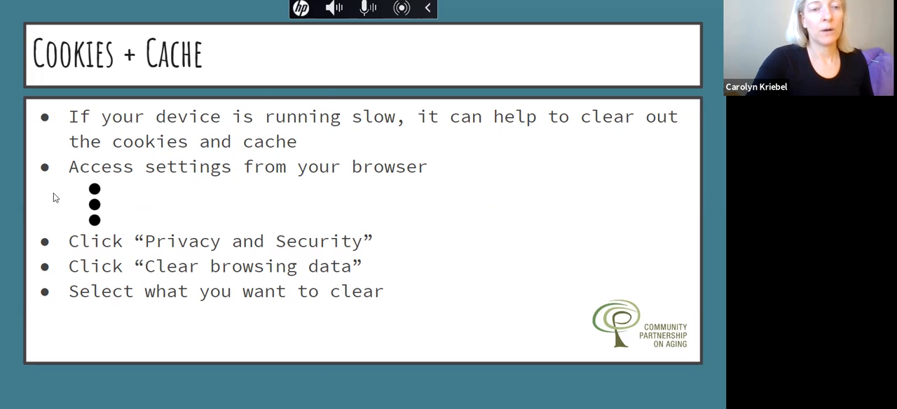
{"action": "mouse_move", "coordinate": [163, 240]}
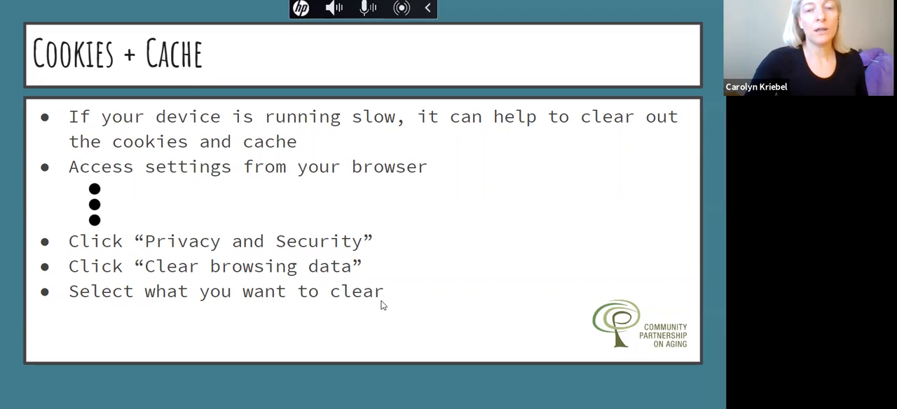
{"action": "mouse_move", "coordinate": [394, 339]}
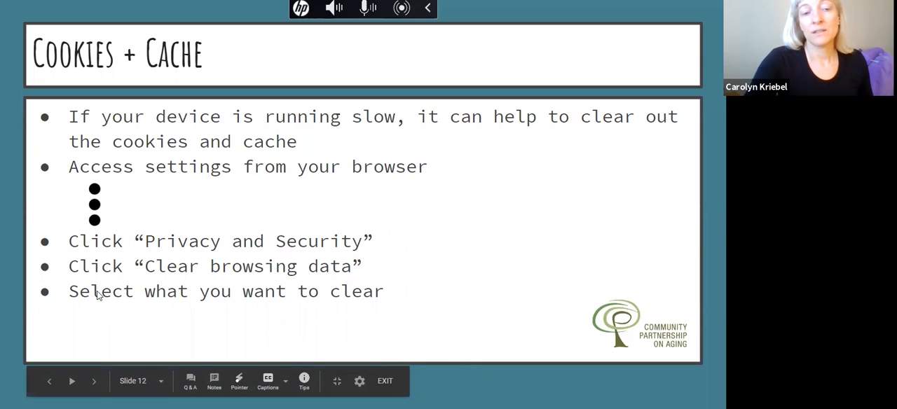
{"action": "mouse_move", "coordinate": [389, 347]}
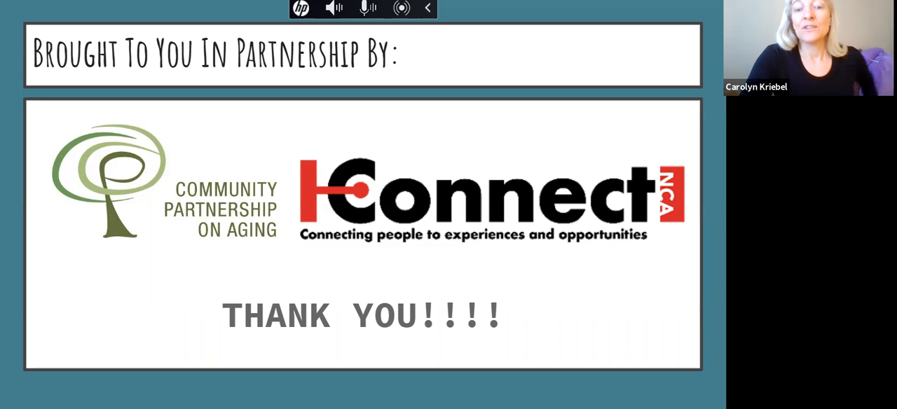
{"action": "mouse_move", "coordinate": [258, 360]}
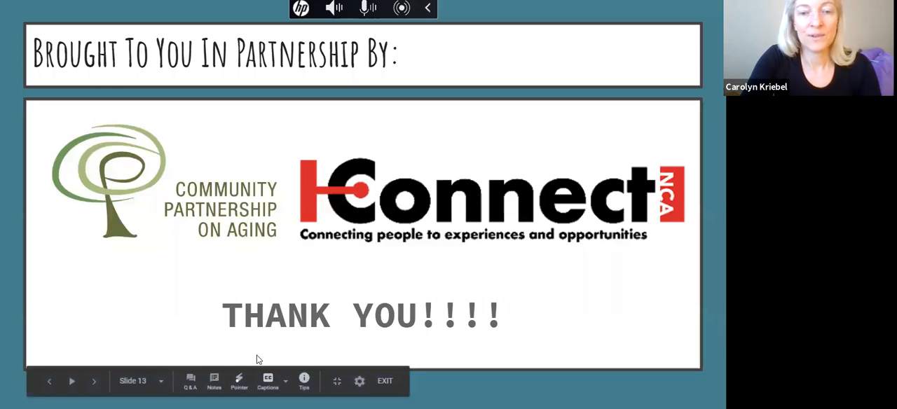